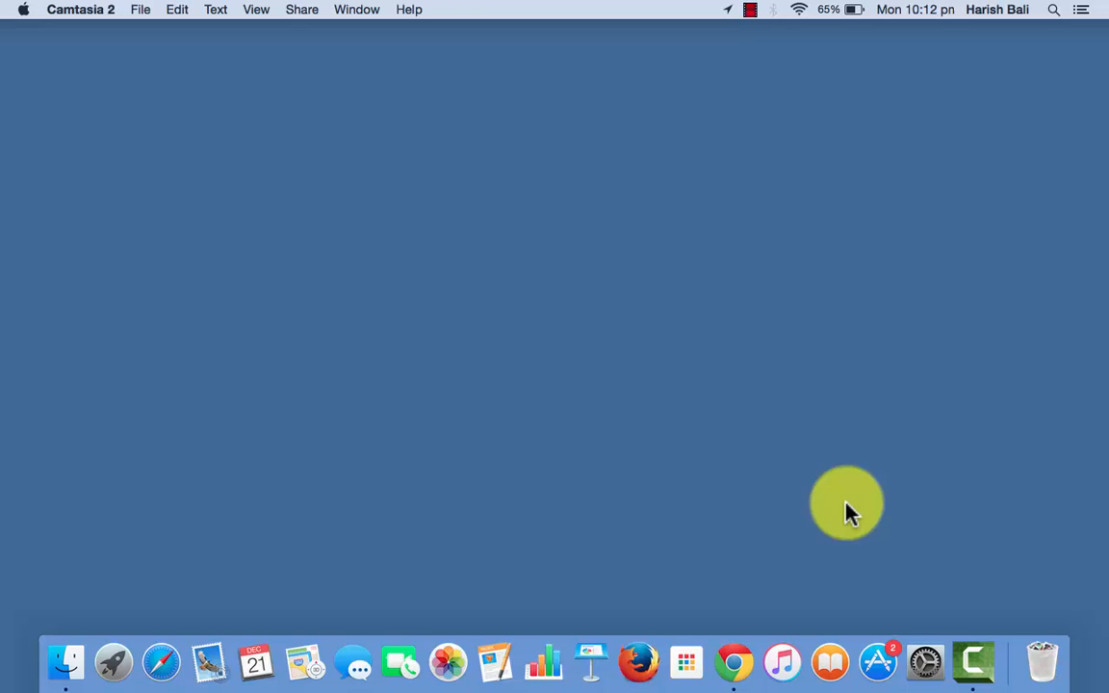
- Search the App Store for 'who is on my wifi' to reach the app's product page
{"action": "left_click", "coordinate": [877, 662]}
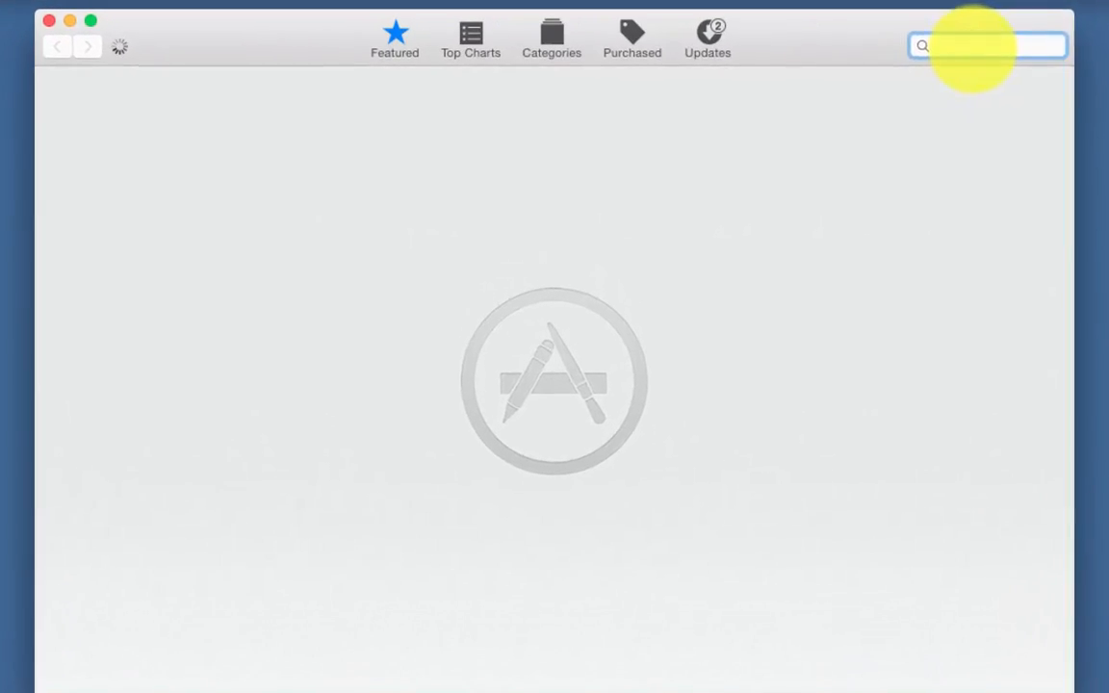
{"action": "type", "text": "who is on my wifi"}
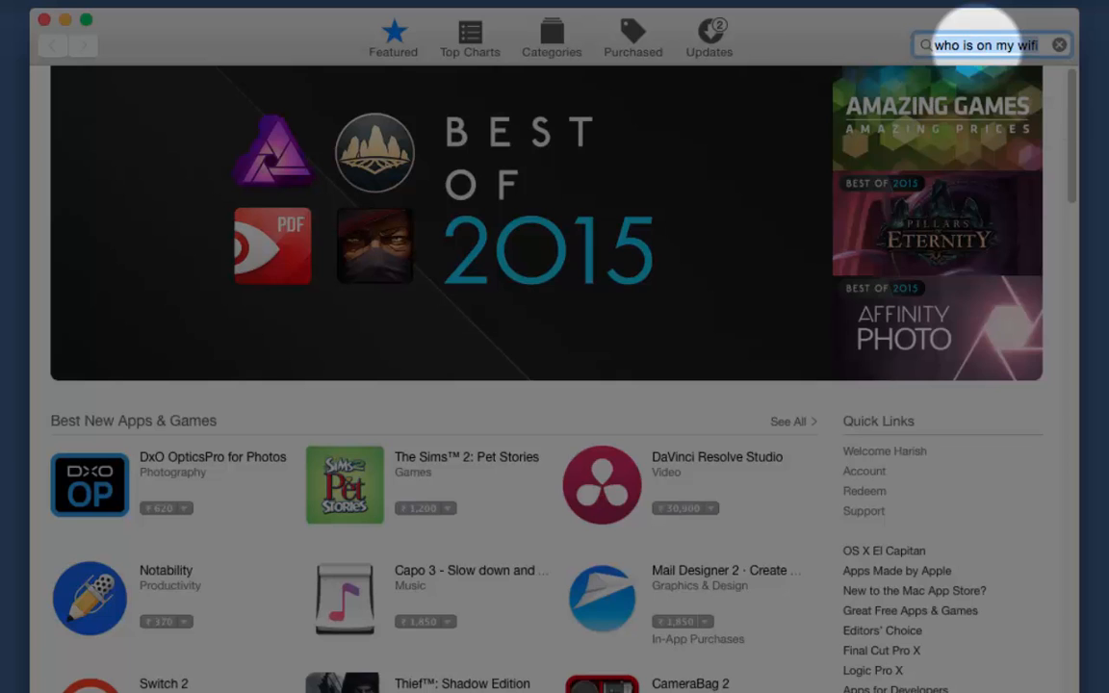
{"action": "key", "text": "enter"}
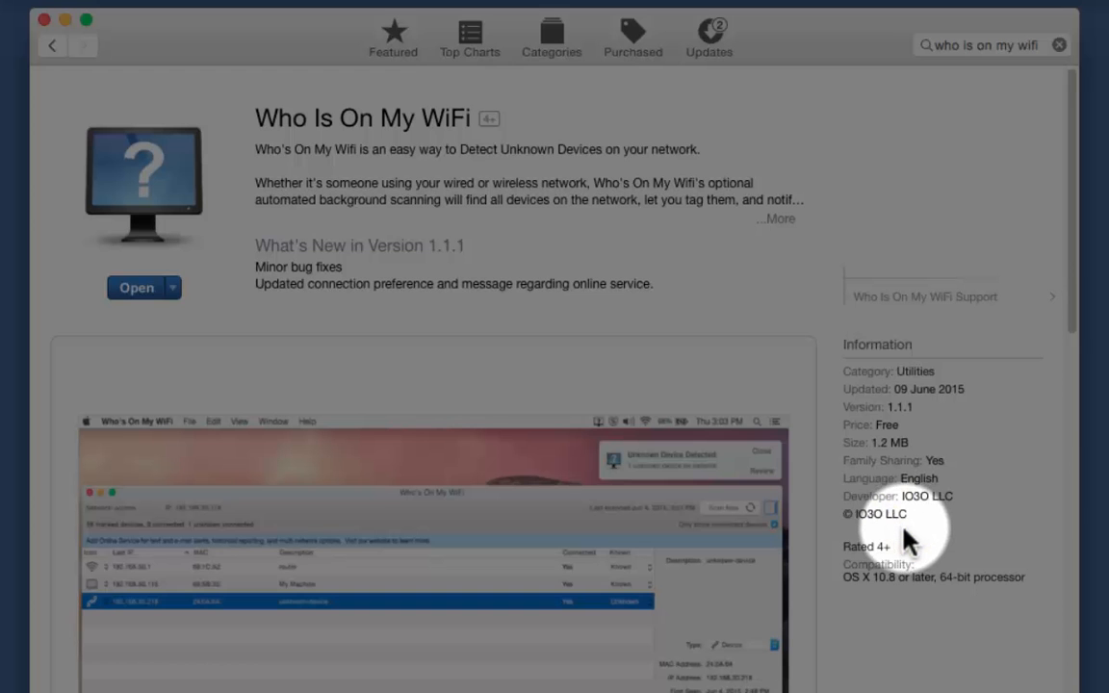
{"action": "mouse_move", "coordinate": [920, 531]}
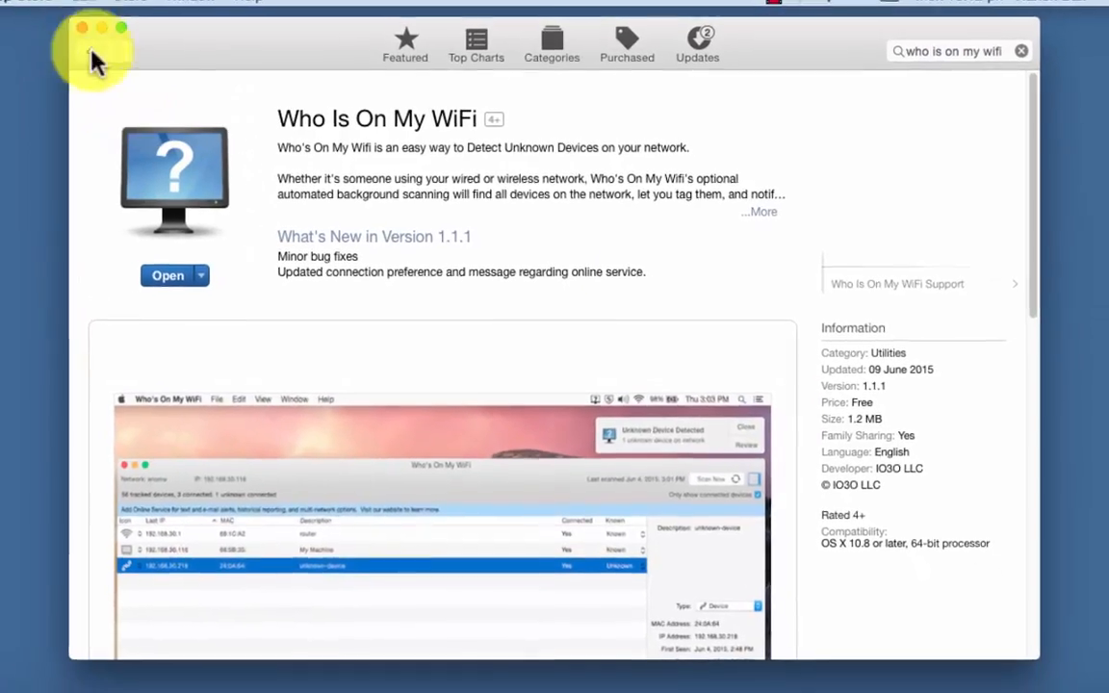
- Leave the App Store and run a Scan Now of the Technofare network
{"action": "left_click", "coordinate": [80, 29]}
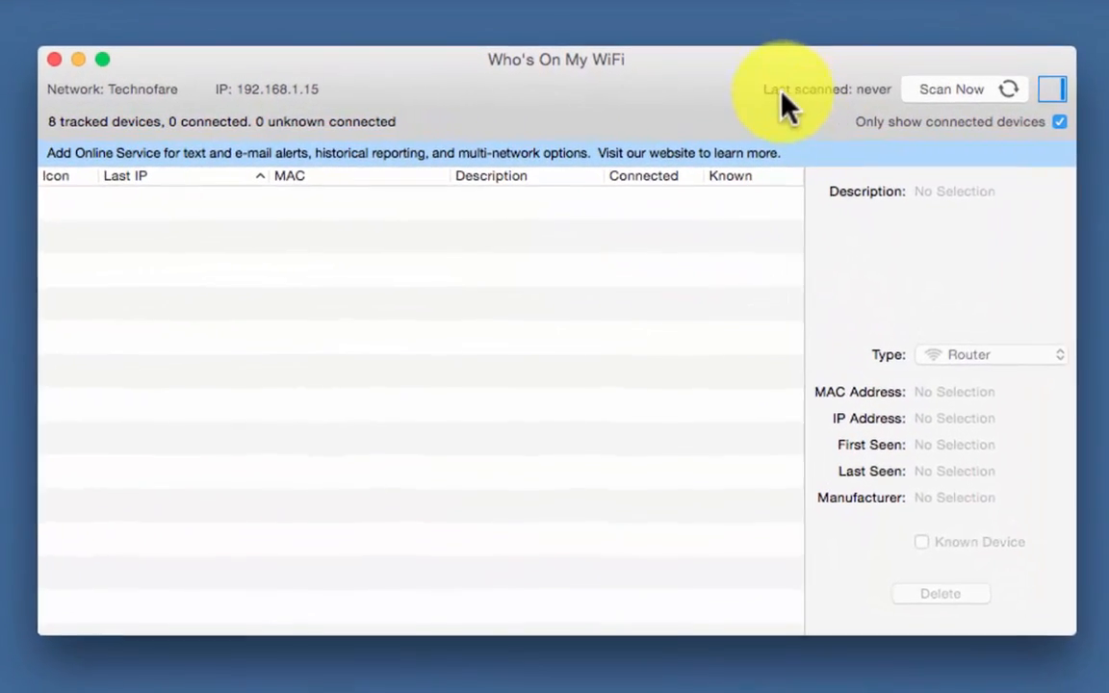
{"action": "left_click", "coordinate": [951, 88]}
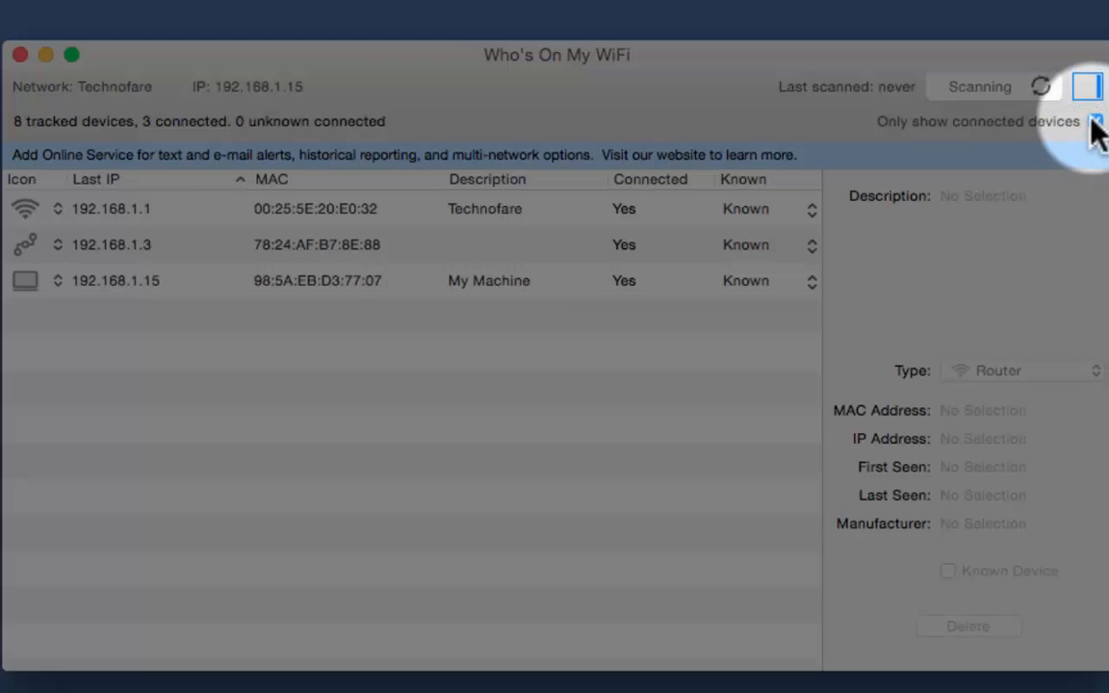
- Toggle 'Only show connected devices' off and on to compare all tracked devices with the three connected
{"action": "left_click", "coordinate": [1097, 122]}
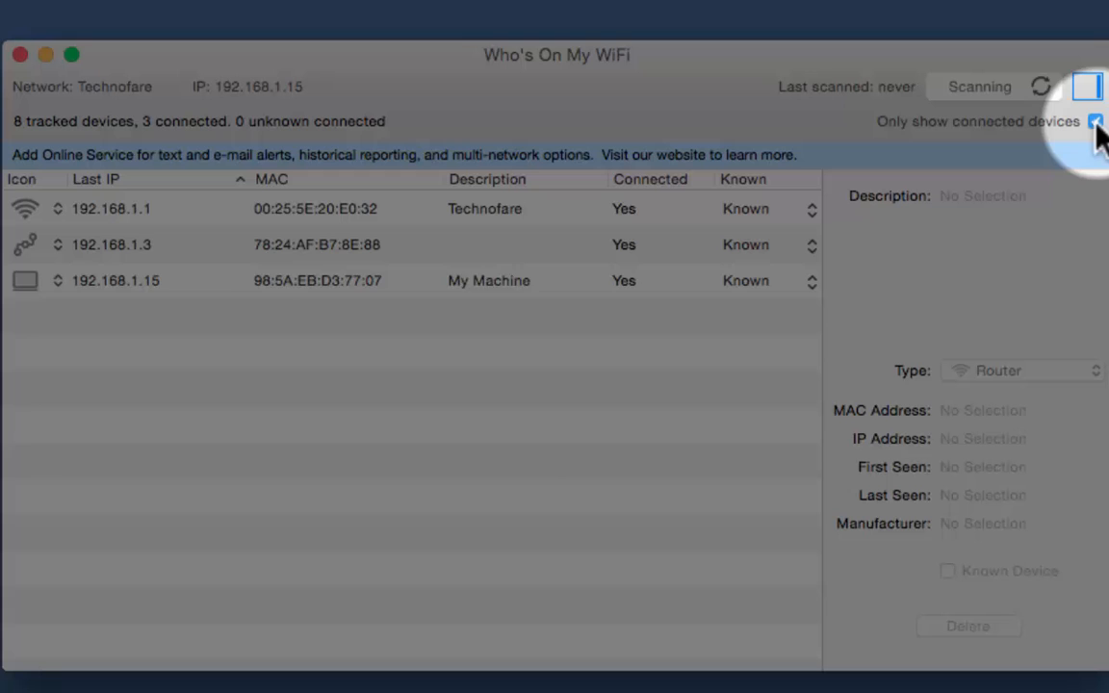
{"action": "left_click", "coordinate": [1096, 122]}
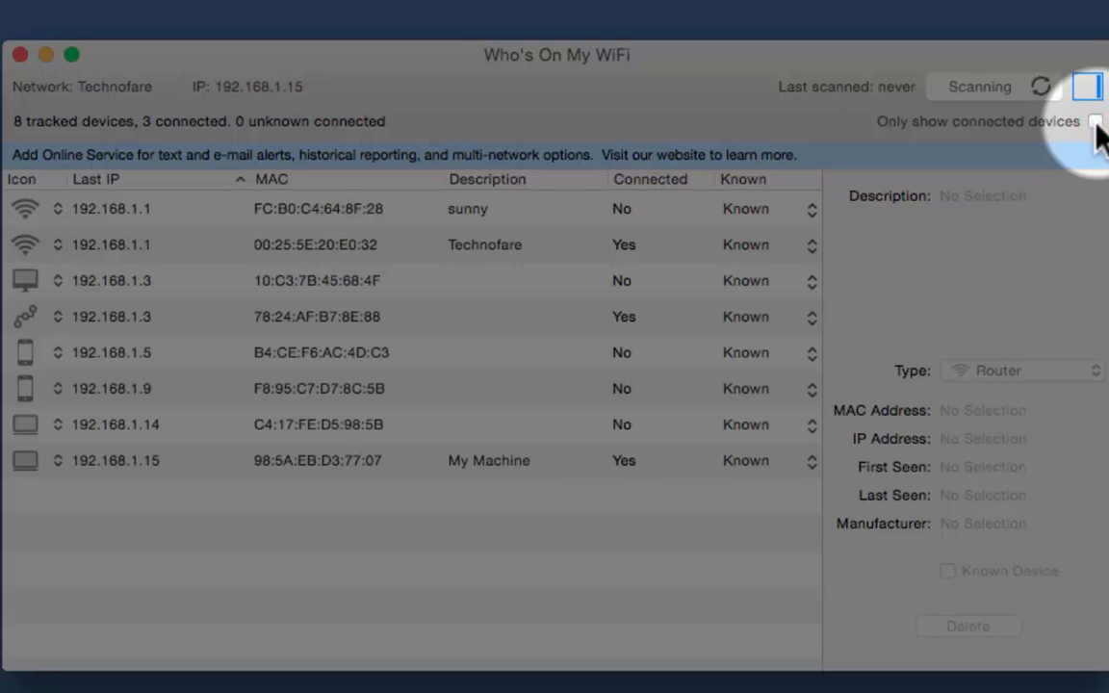
{"action": "left_click", "coordinate": [1095, 121]}
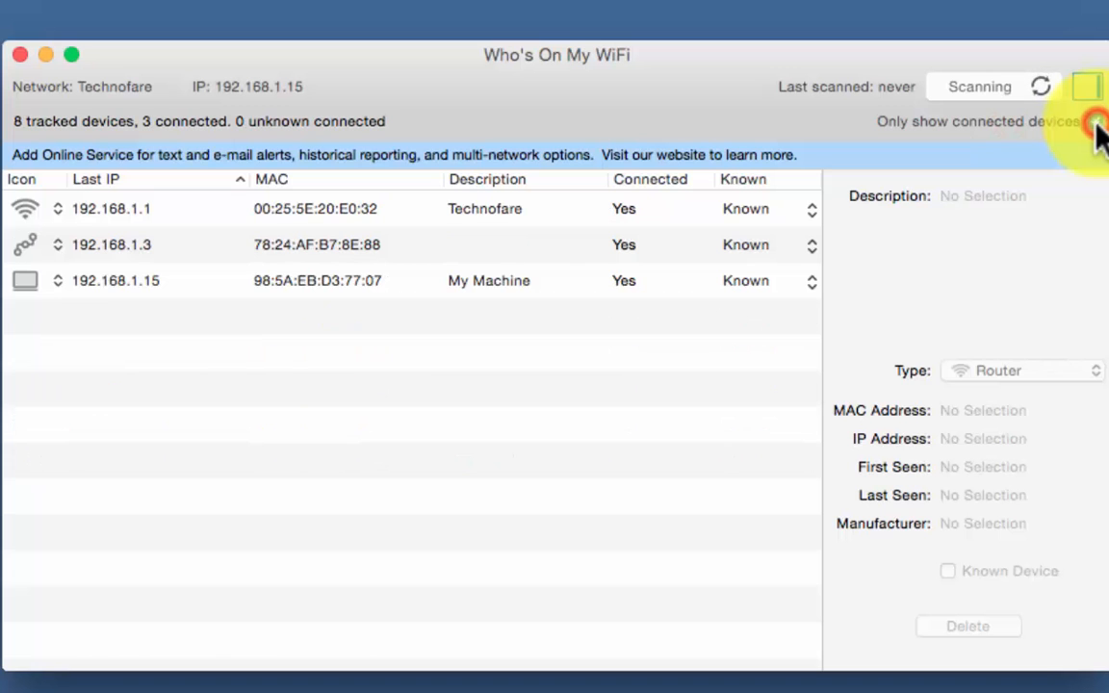
{"action": "left_click", "coordinate": [1095, 121]}
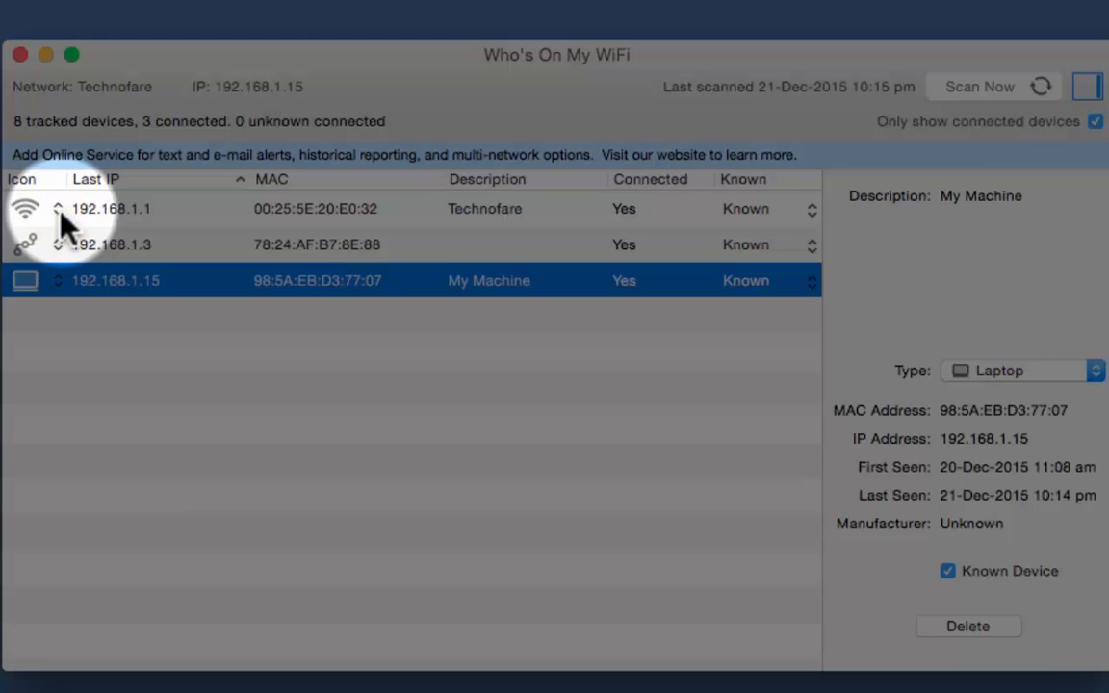
- Review the router at 192.168.1.1, then set the 192.168.1.3 device type to Phone
{"action": "left_click", "coordinate": [58, 208]}
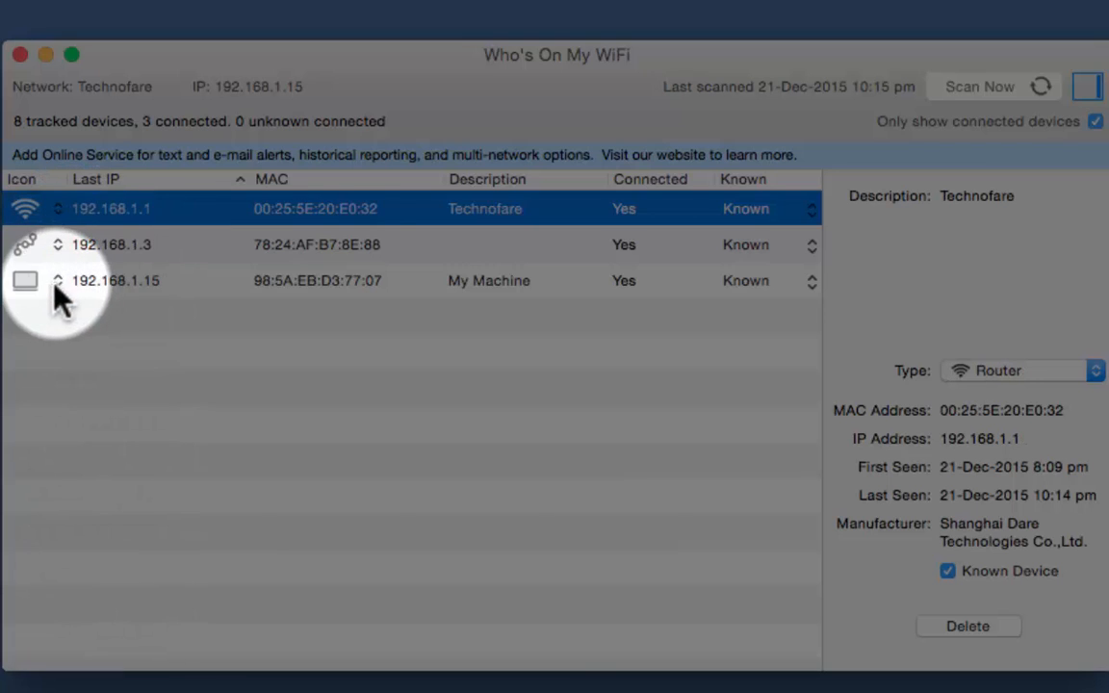
{"action": "left_click", "coordinate": [25, 281]}
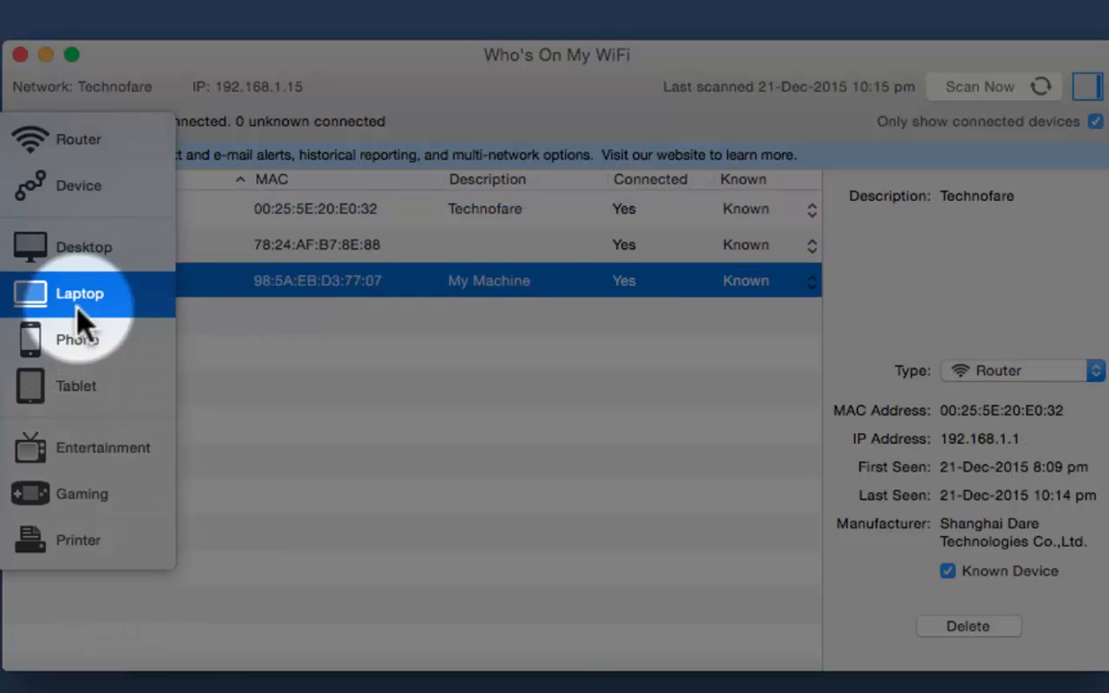
{"action": "left_click", "coordinate": [81, 293]}
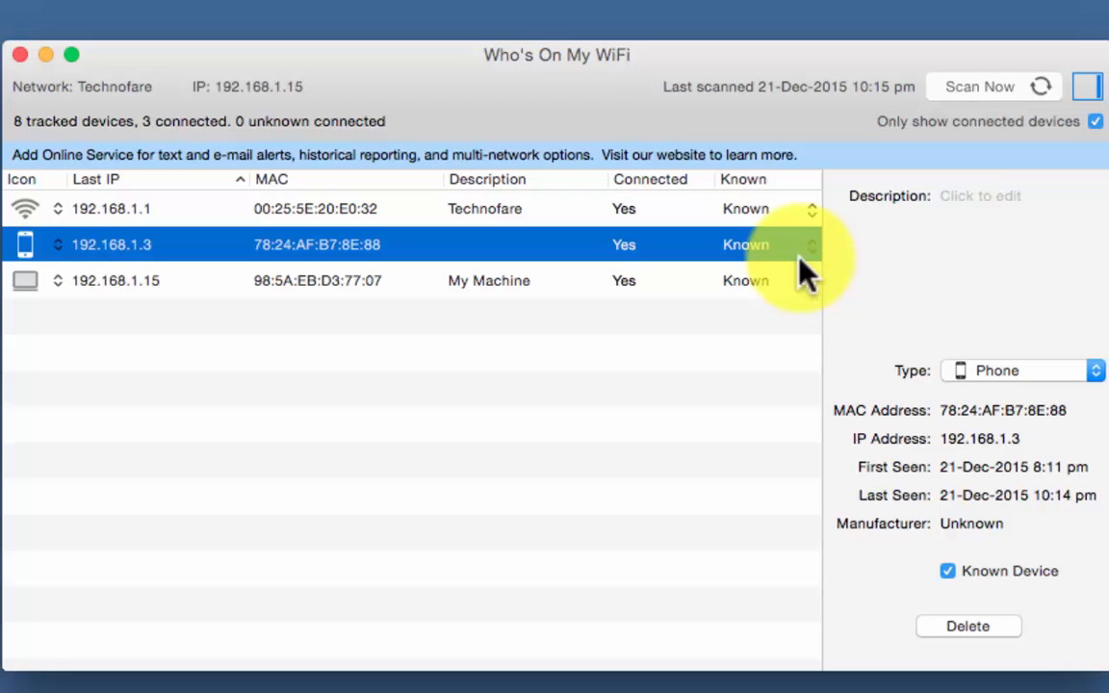
{"action": "mouse_move", "coordinate": [818, 298]}
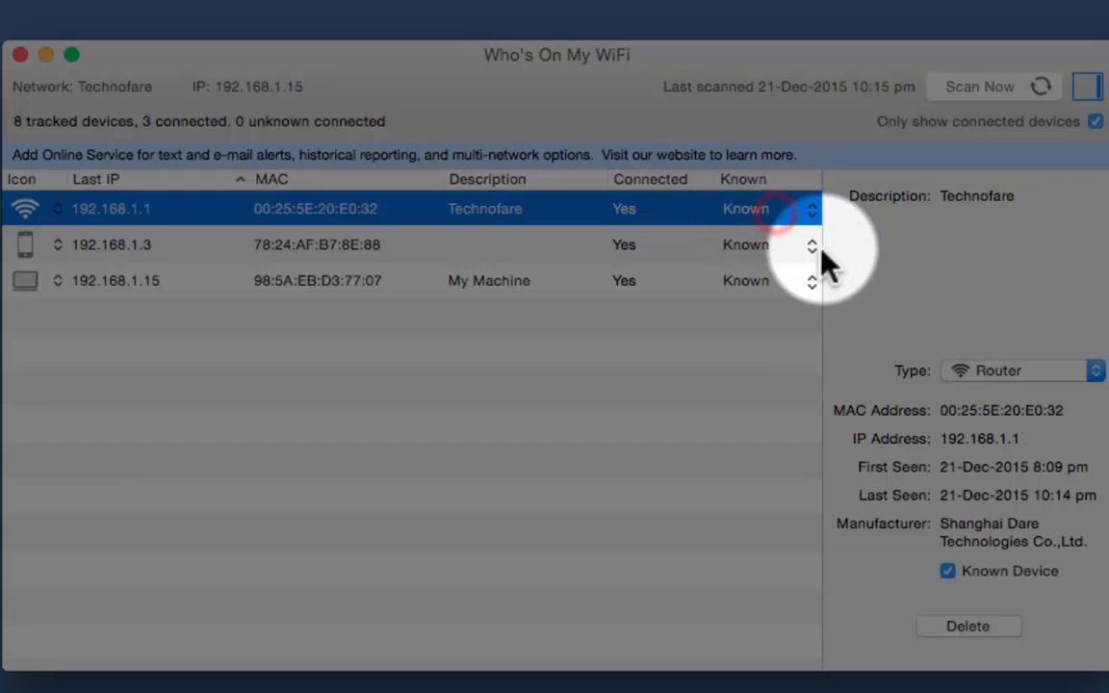
- Change the Known status of the phone at 192.168.1.3 to Unknown
{"action": "left_click", "coordinate": [760, 244]}
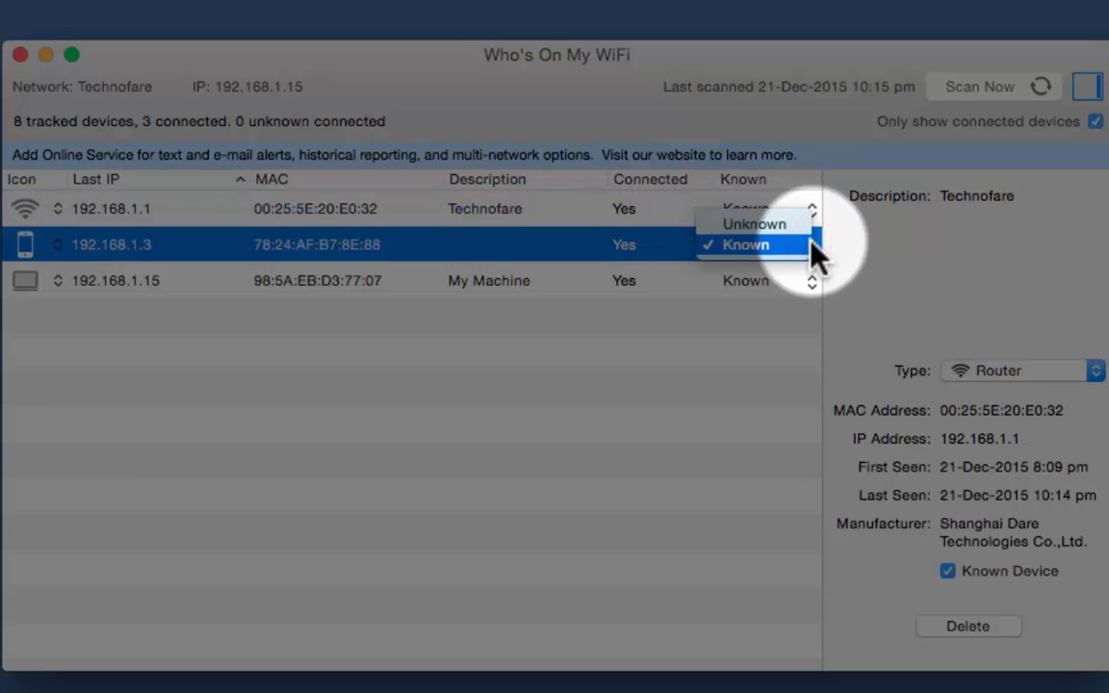
{"action": "left_click", "coordinate": [747, 245]}
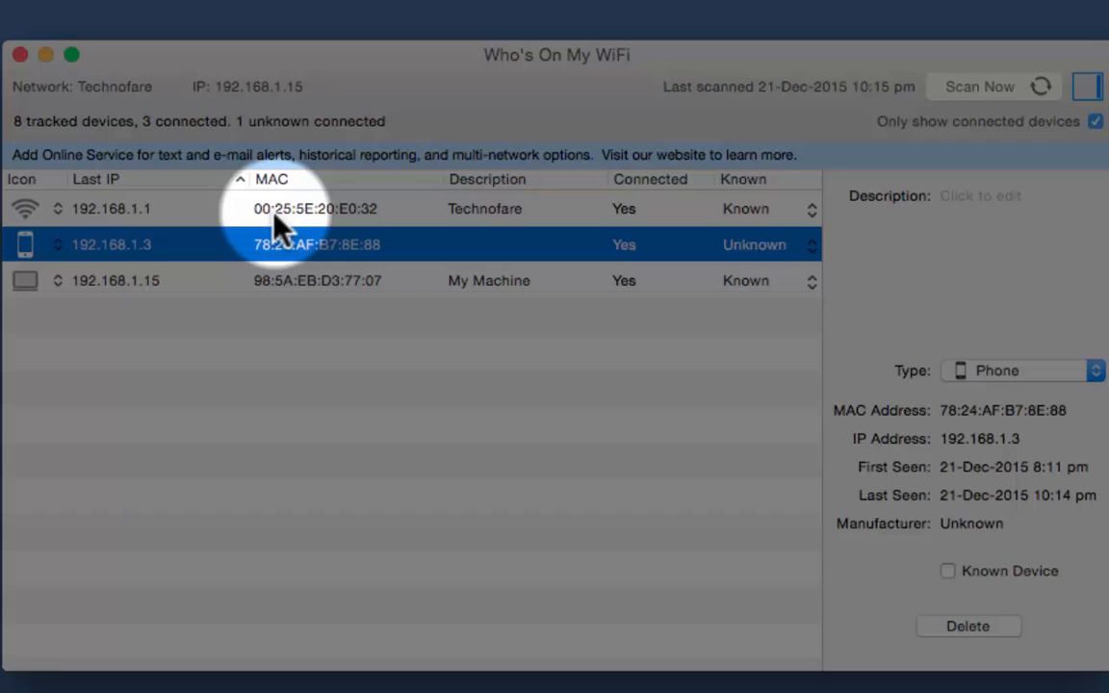
{"action": "mouse_move", "coordinate": [312, 227]}
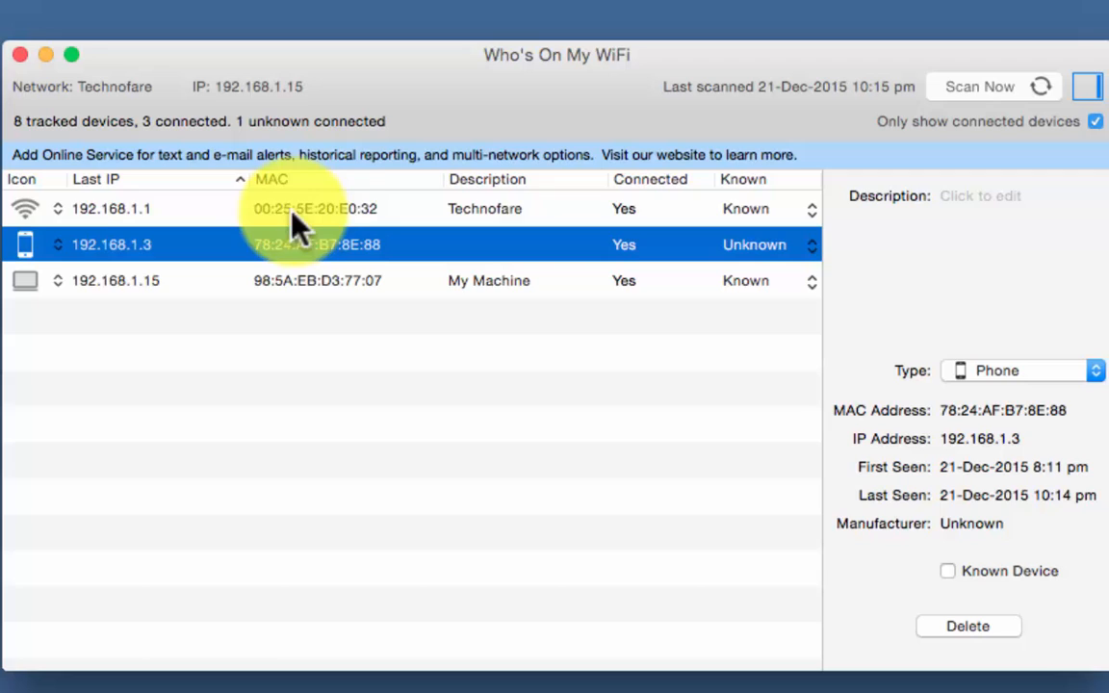
{"action": "left_click", "coordinate": [316, 208]}
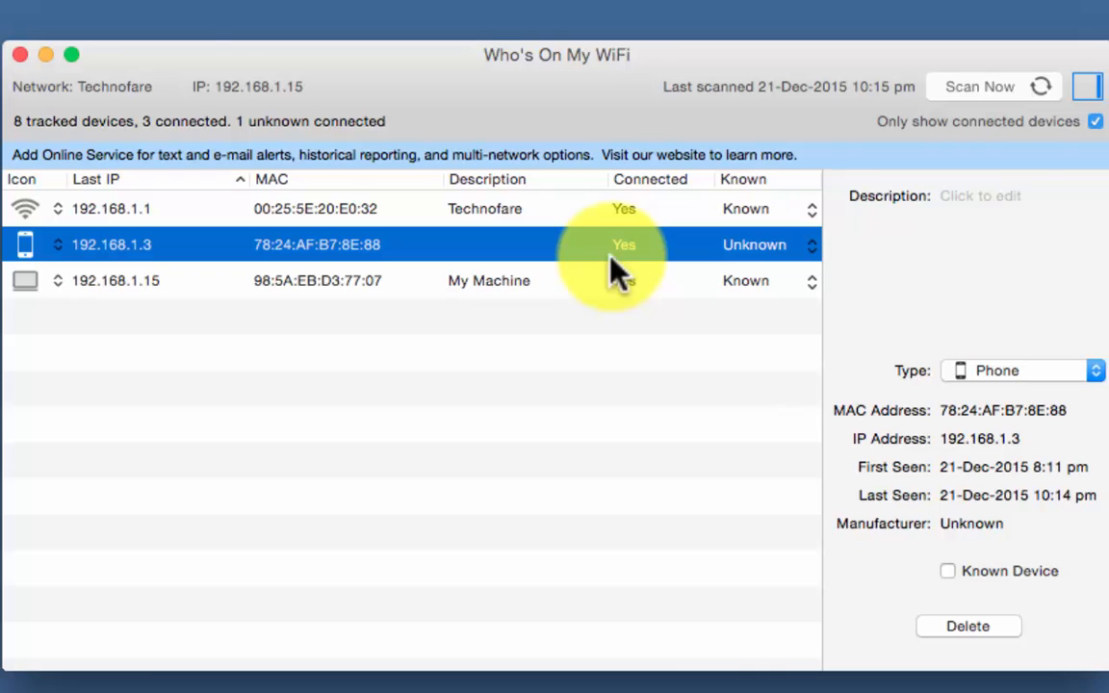
- Rescan the network so the fourth device at 192.168.1.5 shows up
{"action": "left_click", "coordinate": [978, 87]}
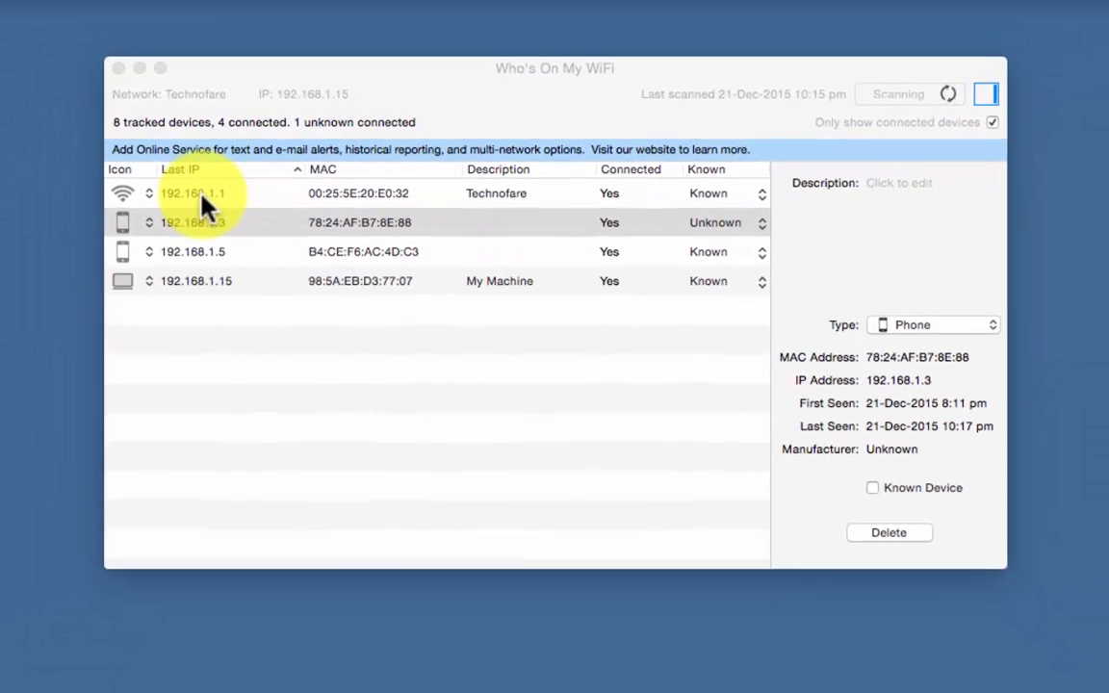
{"action": "left_click", "coordinate": [697, 635]}
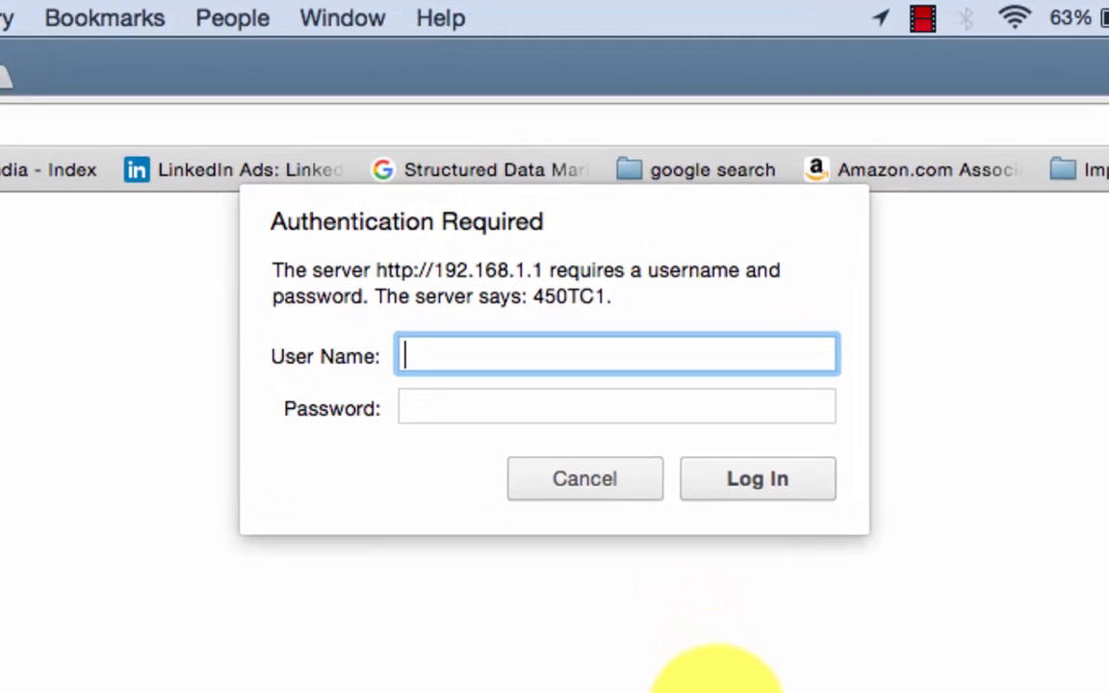
- Log in to the Beetel router at 192.168.1.1 as user 'admin' with its password
{"action": "type", "text": "admin"}
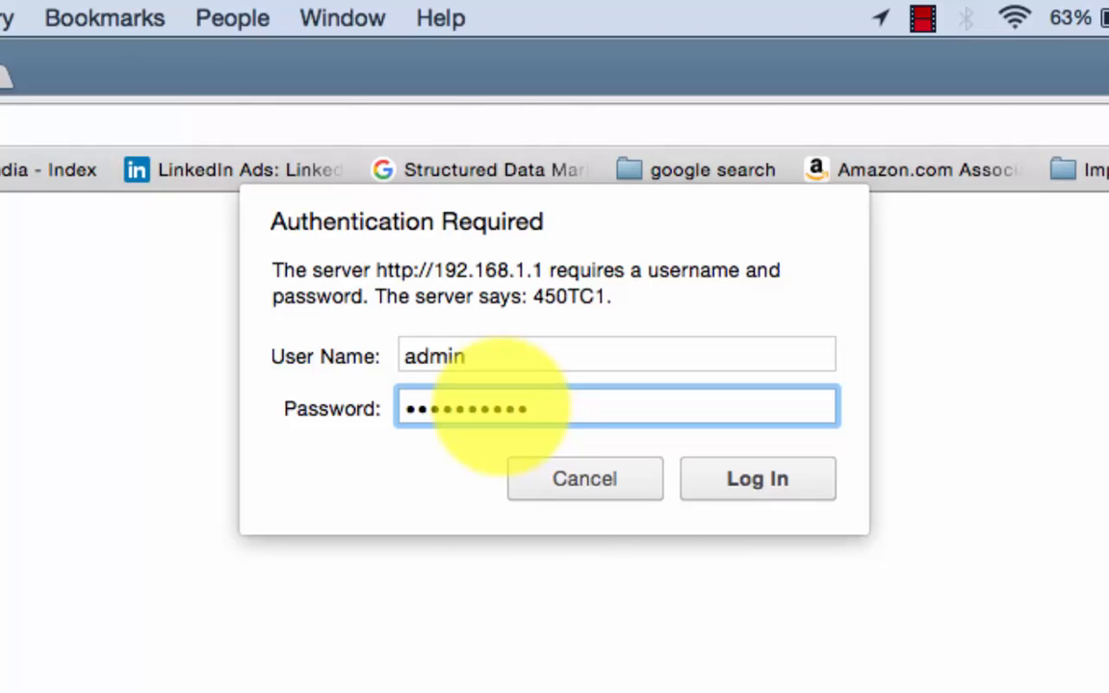
{"action": "type", "text": "•"}
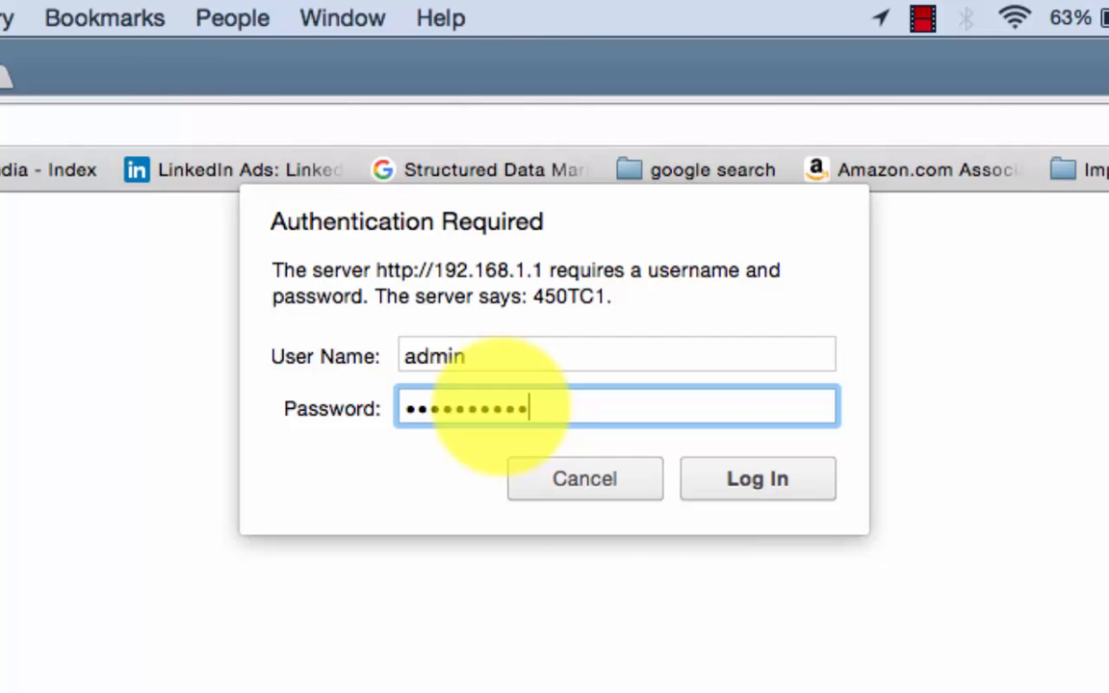
{"action": "left_click", "coordinate": [757, 477]}
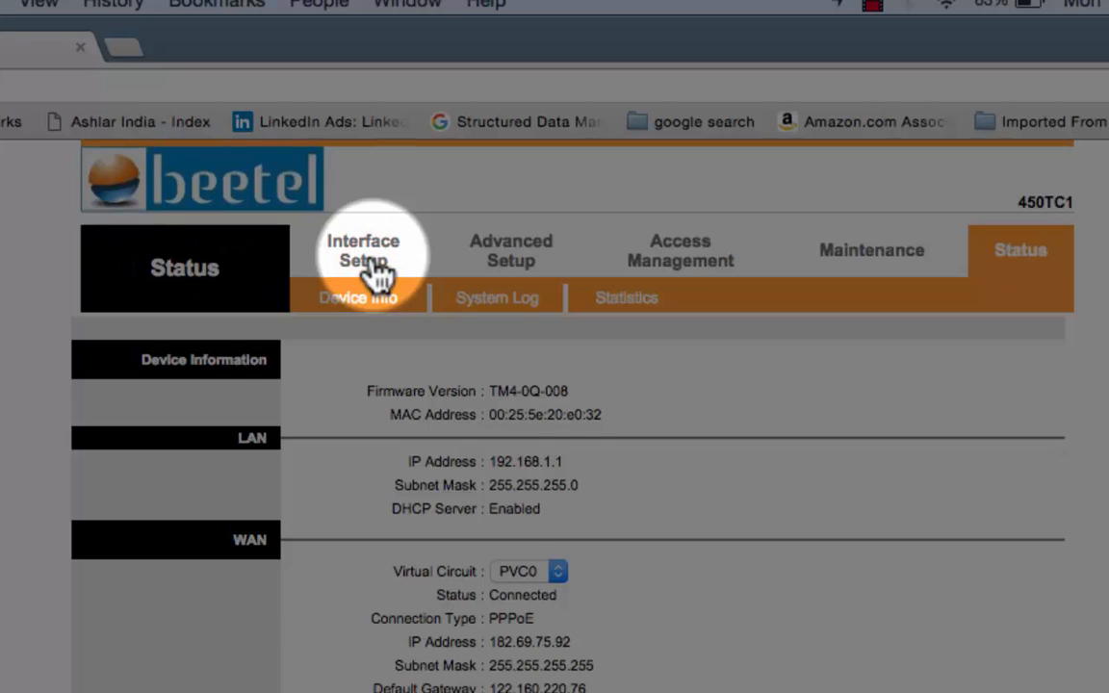
- Under Interface Setup > Wireless, set the MAC Address Filter action to Deny Association and select MAC Address #1
{"action": "left_click", "coordinate": [362, 250]}
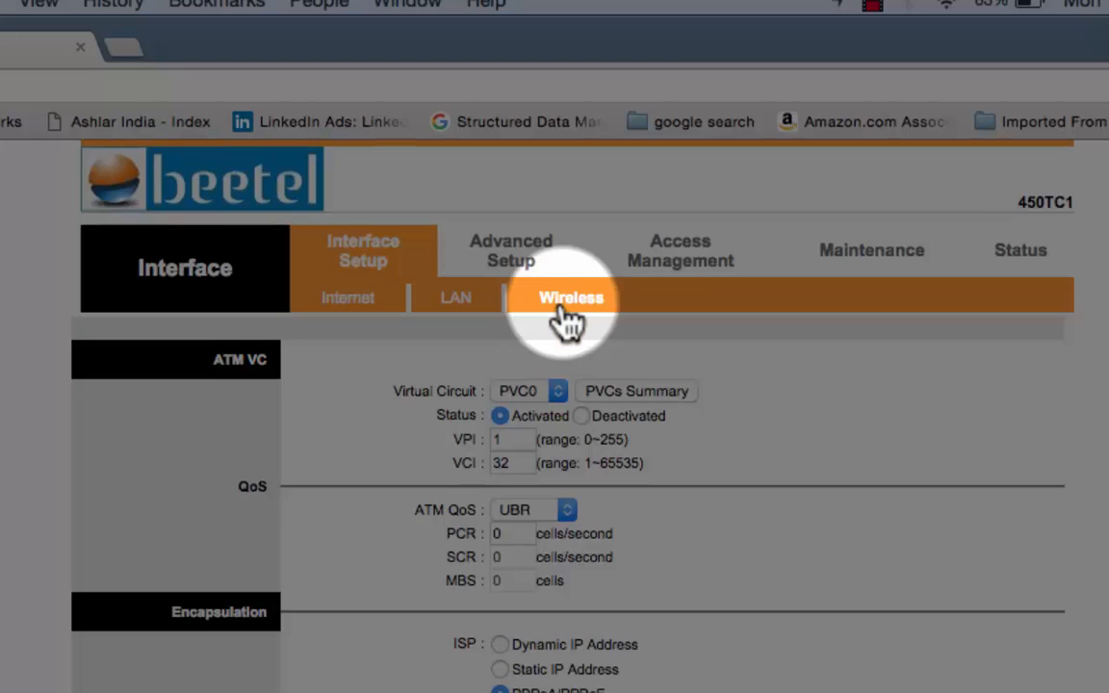
{"action": "left_click", "coordinate": [570, 296]}
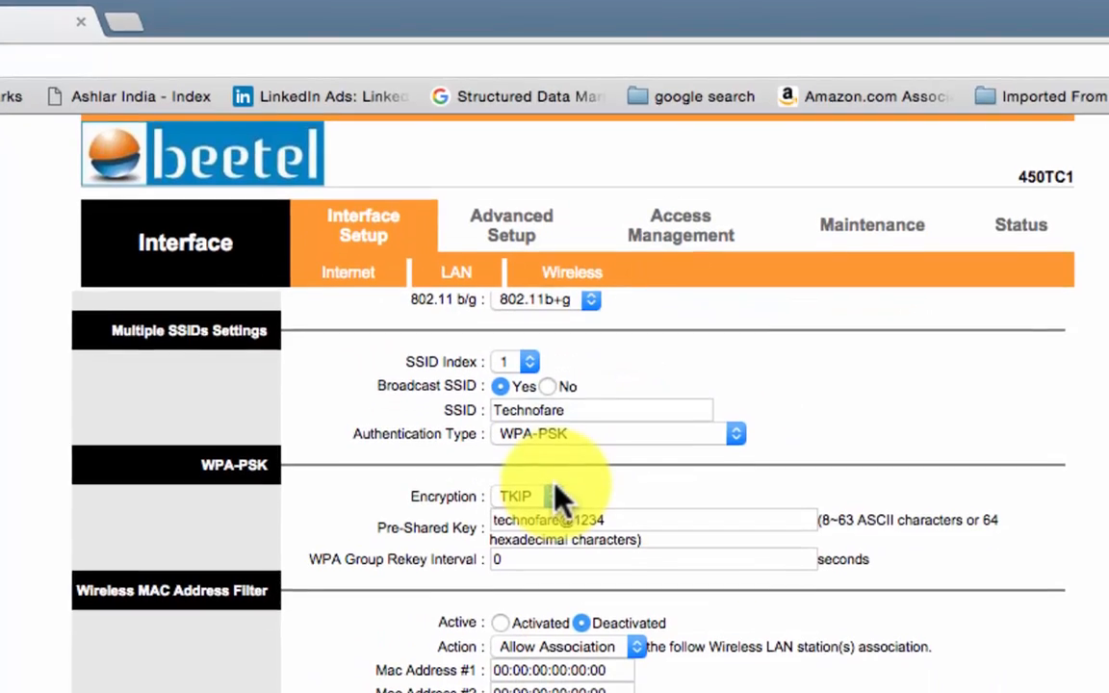
{"action": "scroll", "scroll_direction": "down", "scroll_amount": 3}
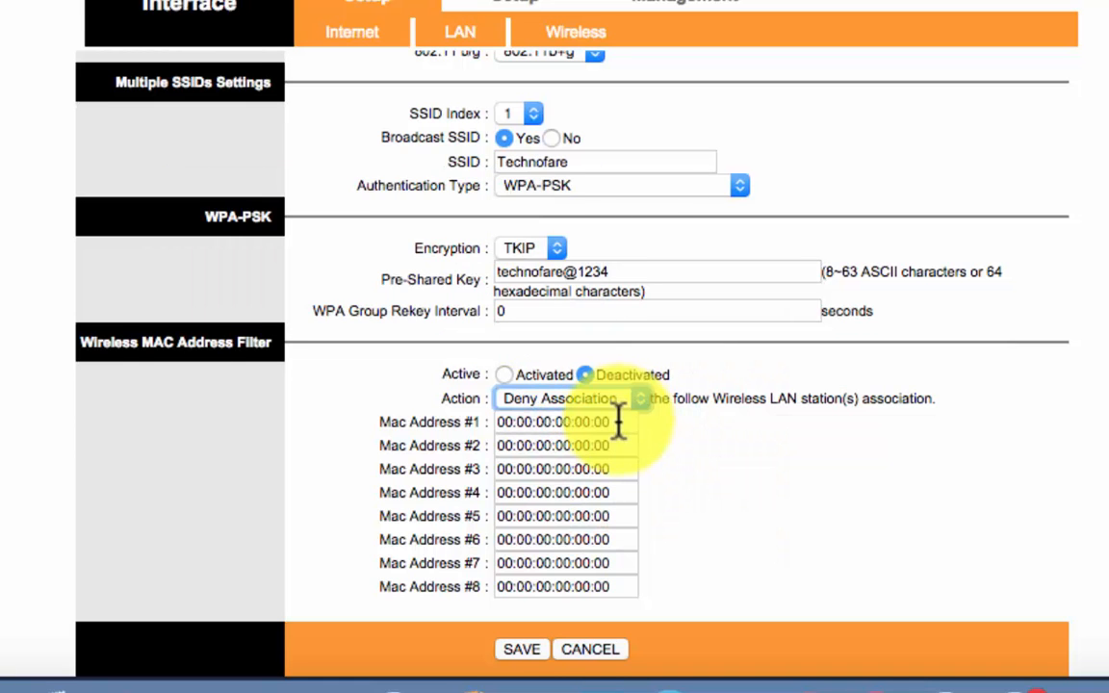
{"action": "scroll", "scroll_direction": "down", "scroll_amount": 3}
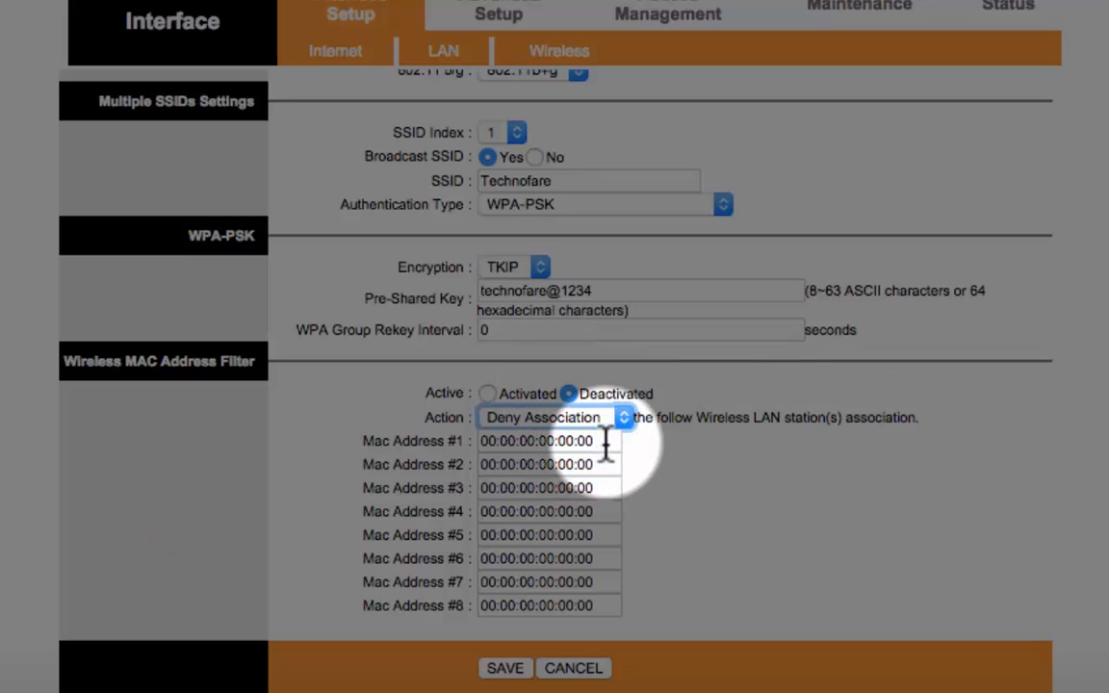
{"action": "left_click", "coordinate": [535, 441]}
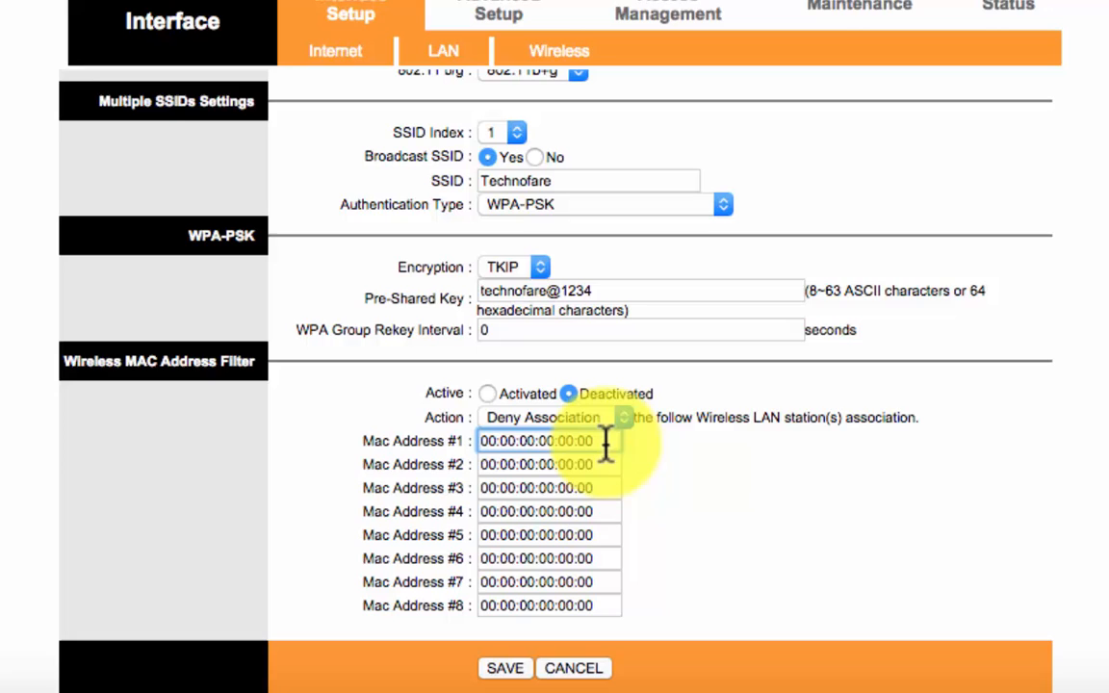